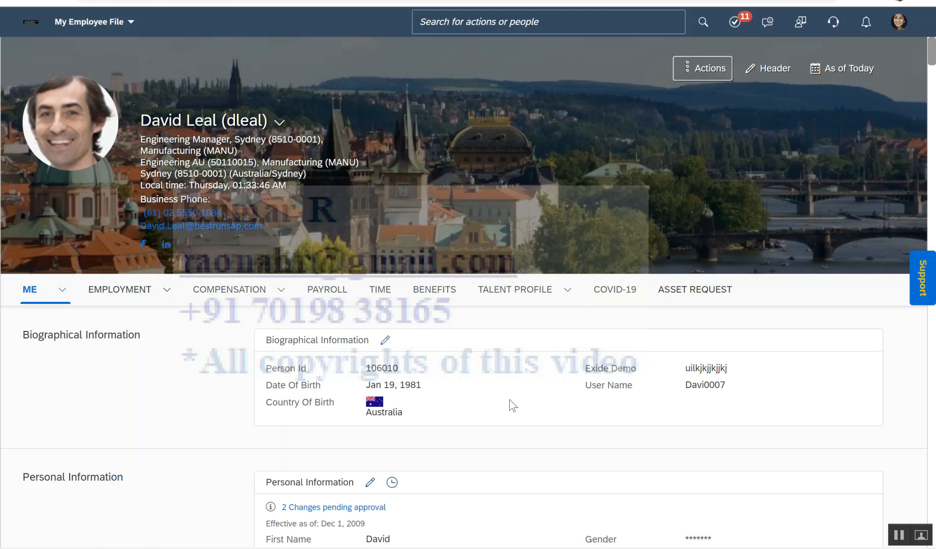
pyautogui.moveTo(530, 437)
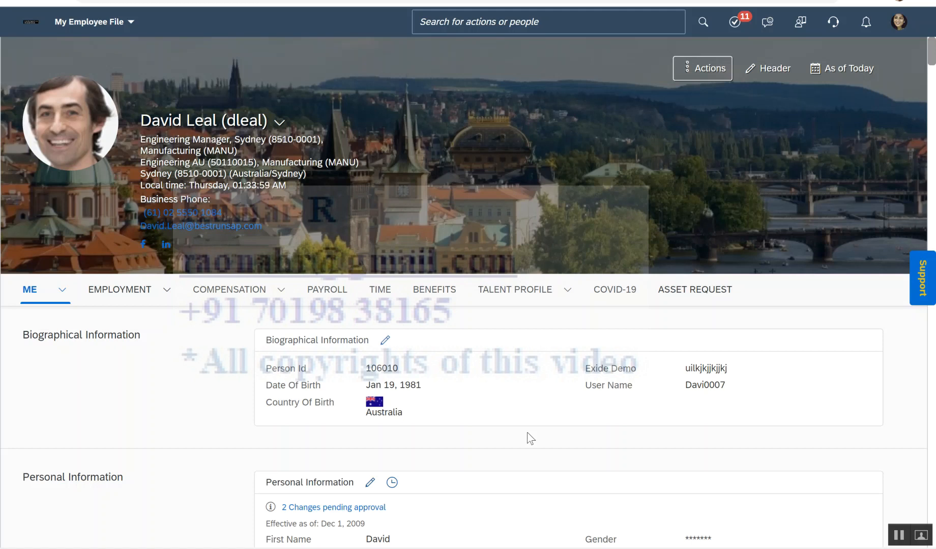
# Step: Scroll the My Employee File down past ID information to the Primary Emergency Contact block
pyautogui.scroll(3)
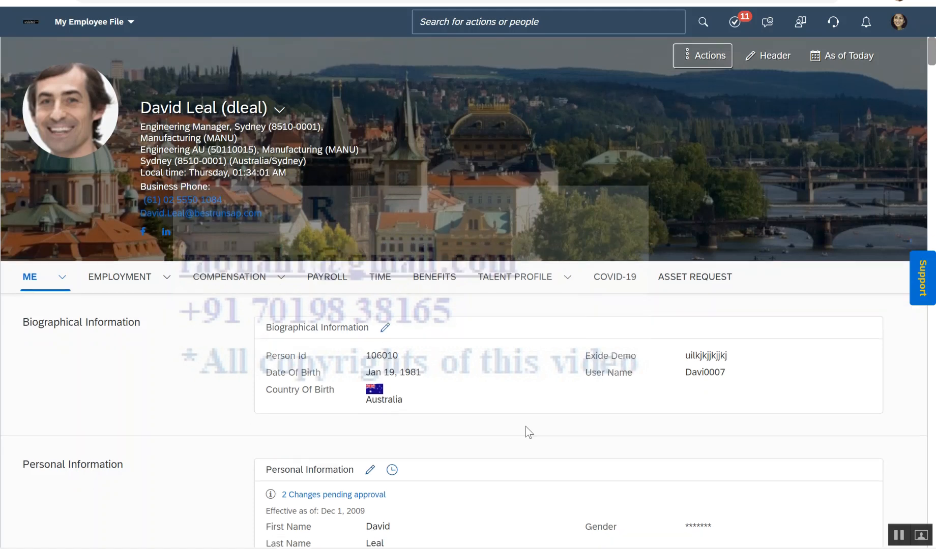
pyautogui.scroll(-3)
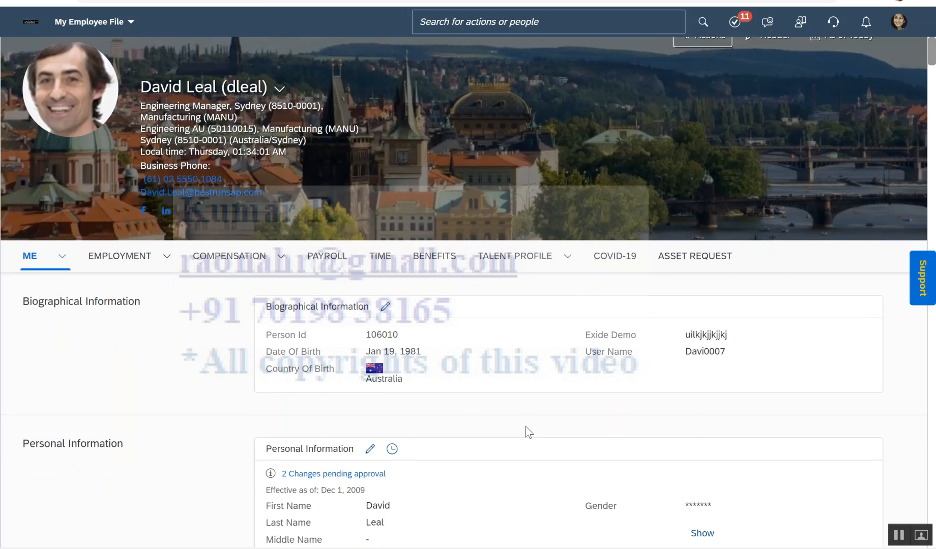
pyautogui.scroll(-3)
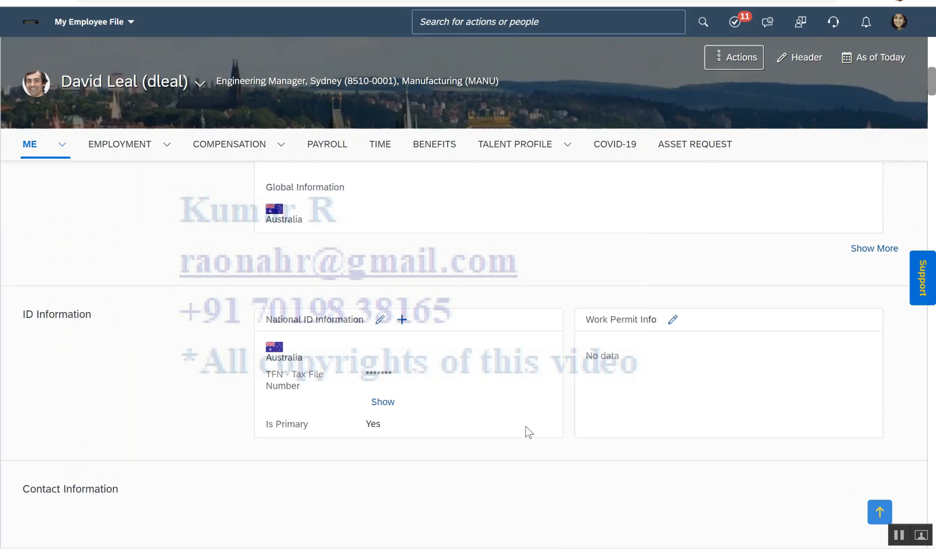
pyautogui.scroll(-3)
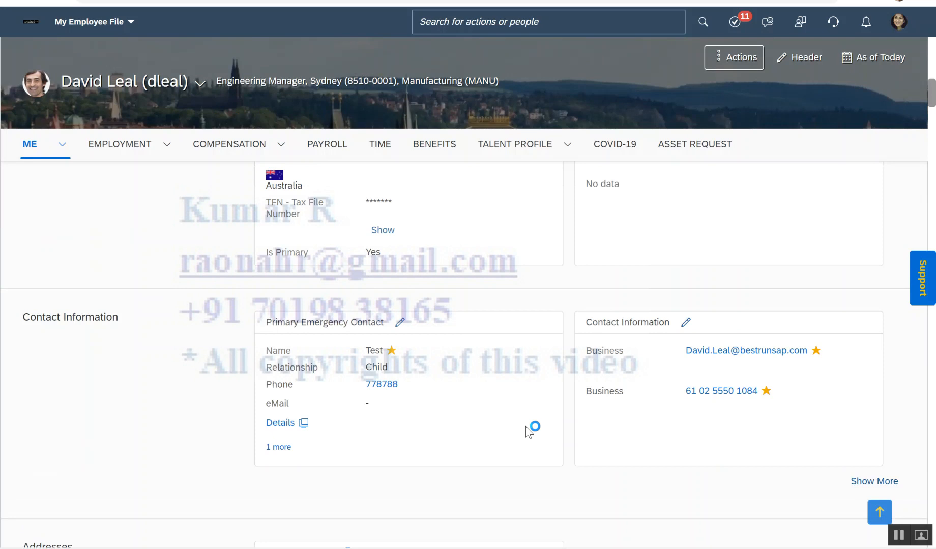
pyautogui.moveTo(518, 375)
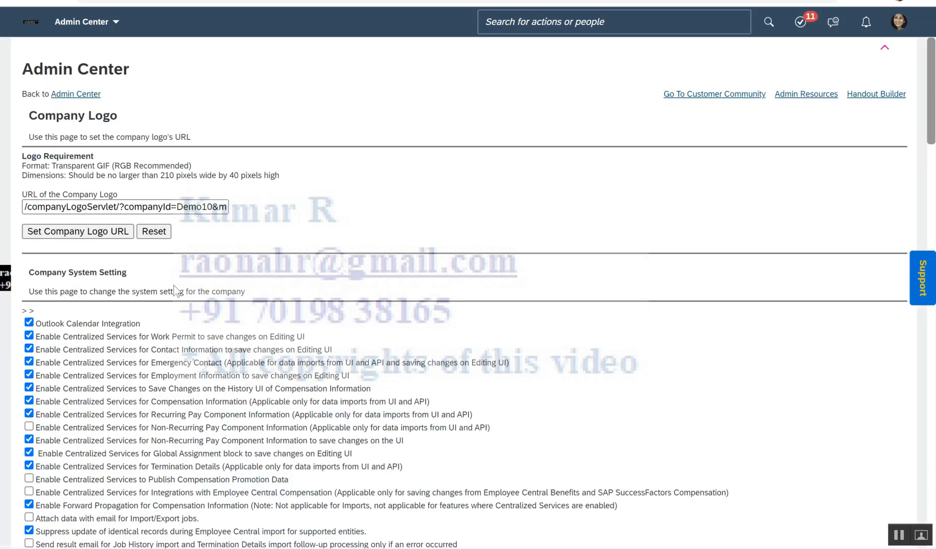
pyautogui.moveTo(54, 375)
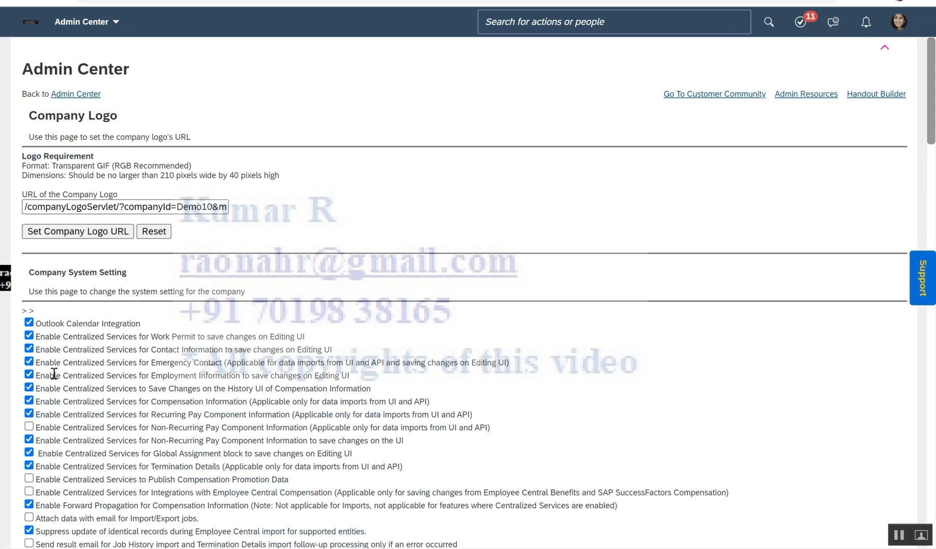
pyautogui.moveTo(145, 365)
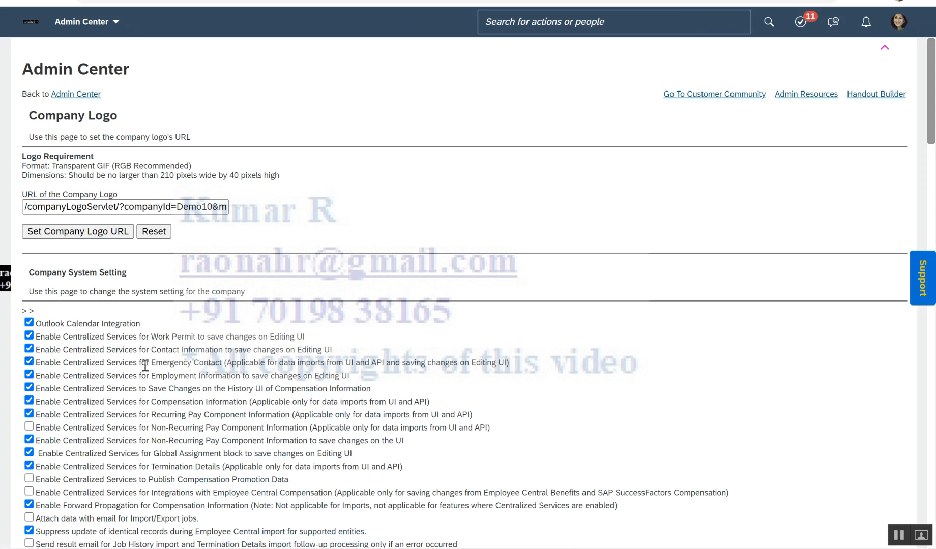
pyautogui.moveTo(64, 375)
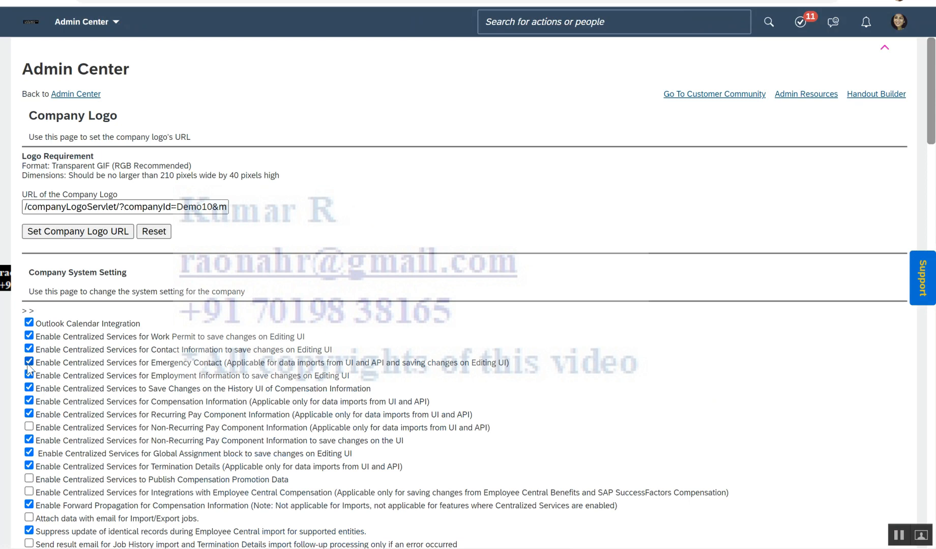
# Step: Uncheck 'Enable Centralized Services for Emergency Contact' in Company System Setting
pyautogui.click(29, 362)
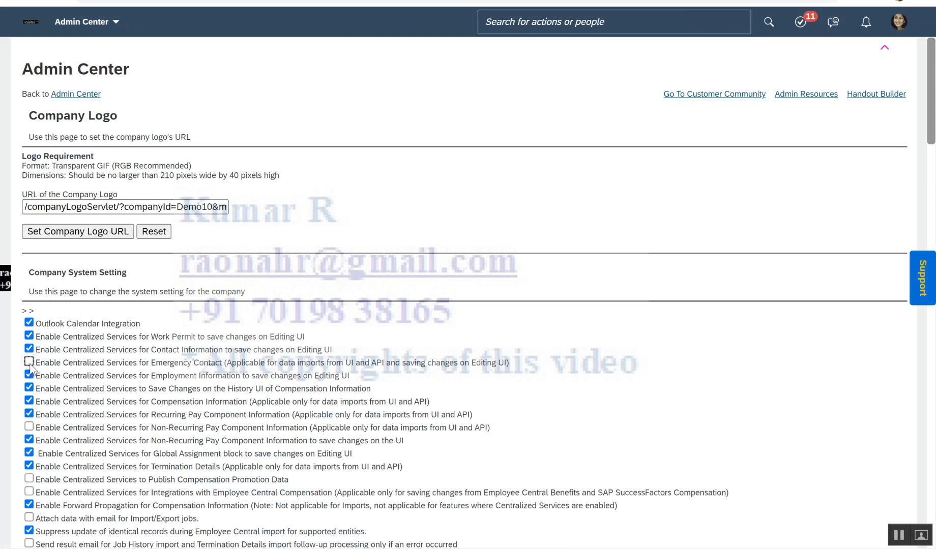
pyautogui.moveTo(64, 369)
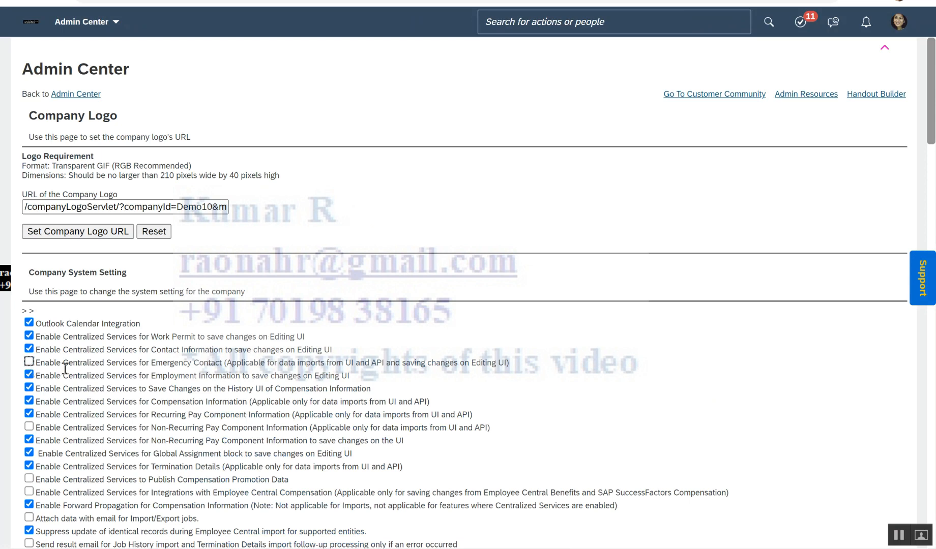
pyautogui.moveTo(213, 7)
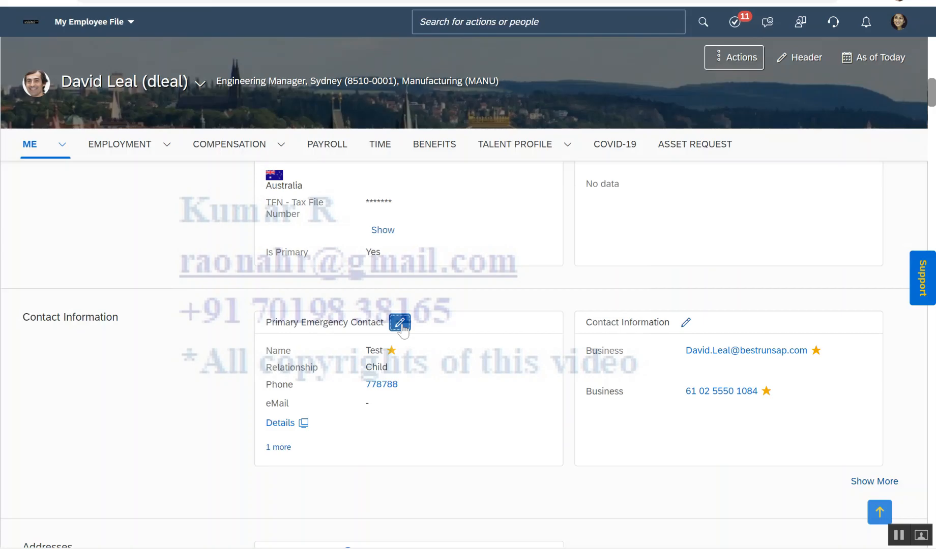
# Step: Edit the second Test contact's phone to 8989899 and save the Primary Emergency Contact dialog
pyautogui.click(400, 322)
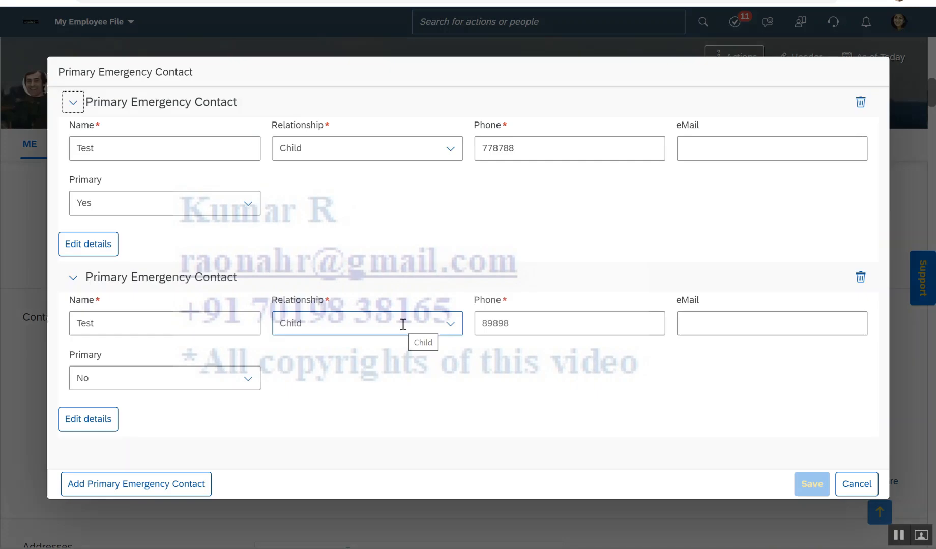
pyautogui.moveTo(339, 297)
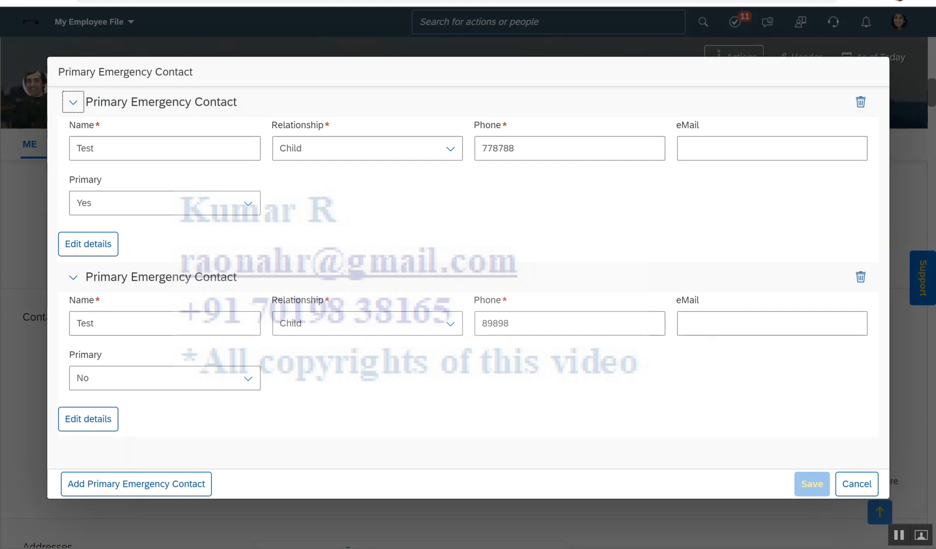
pyautogui.click(569, 324)
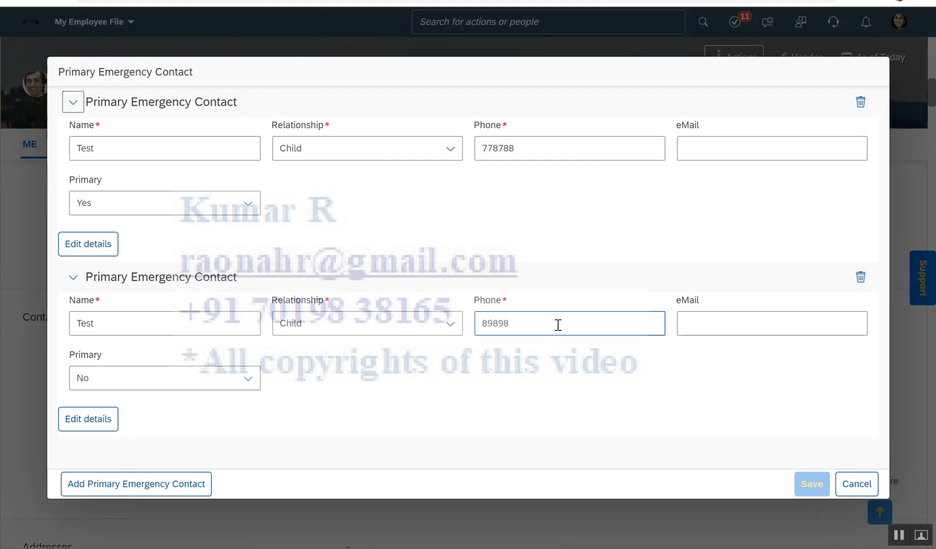
pyautogui.write('99')
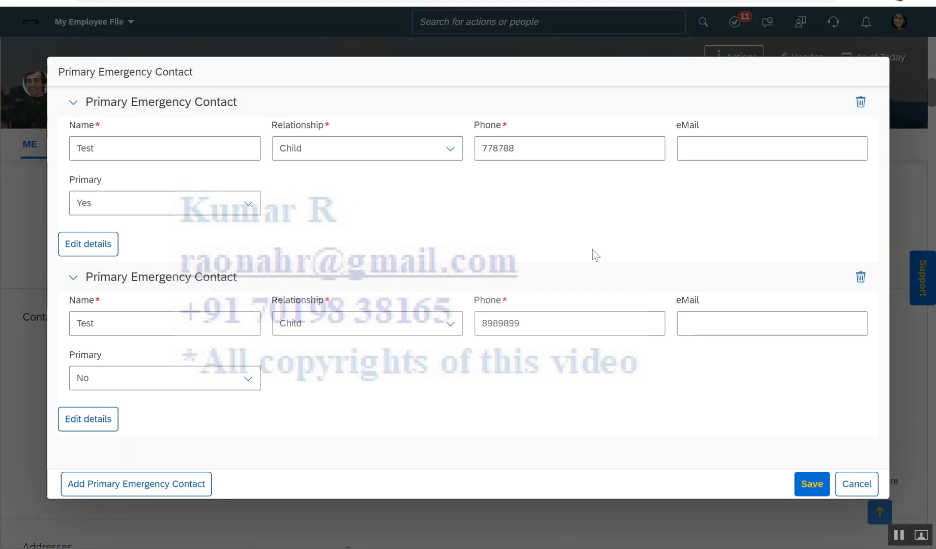
pyautogui.click(811, 483)
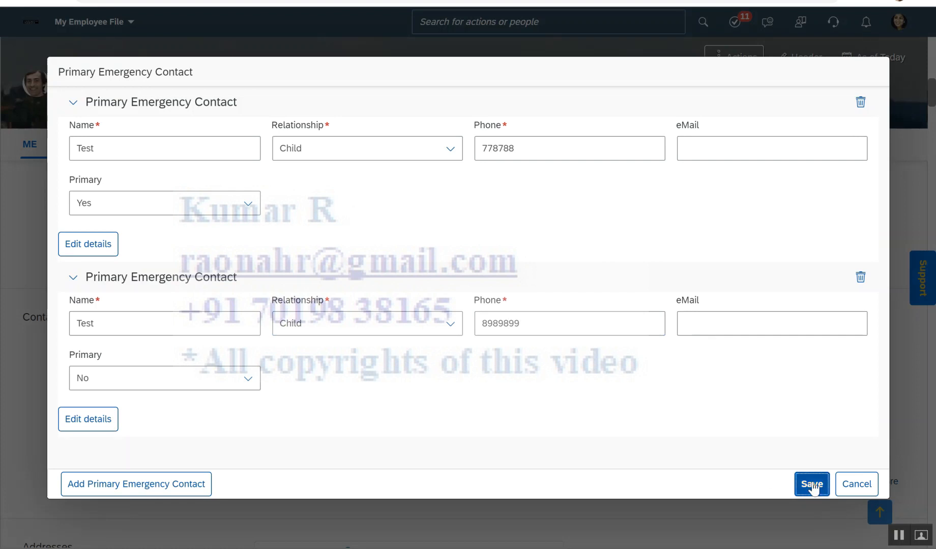
pyautogui.click(810, 483)
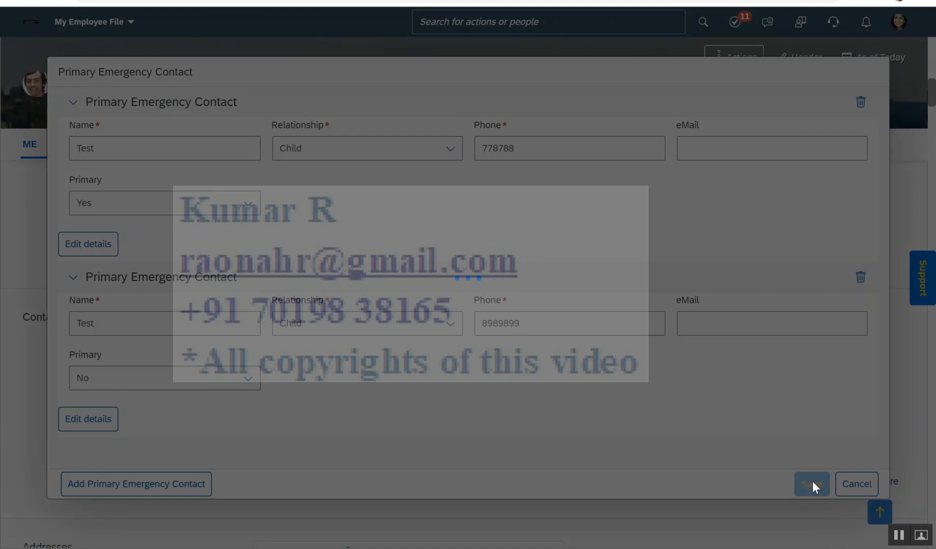
pyautogui.moveTo(393, 325)
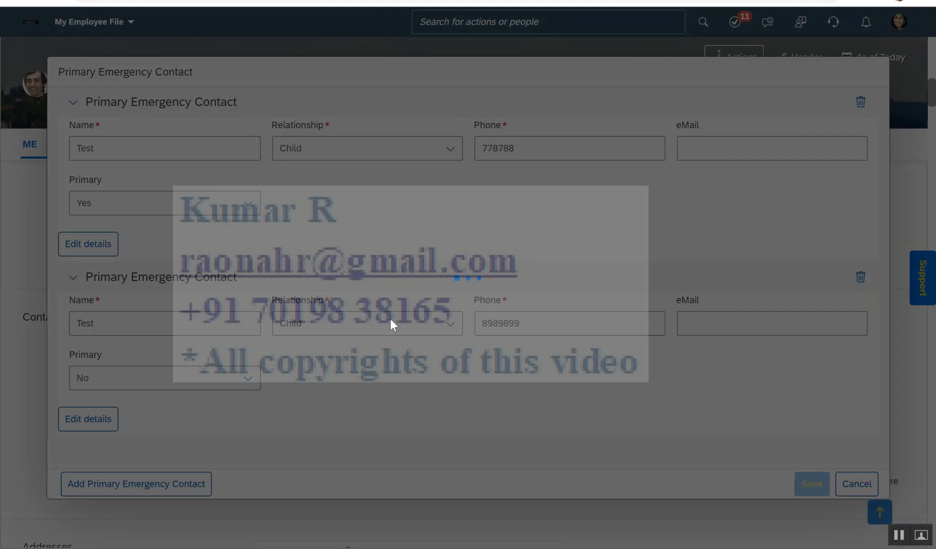
# Step: Close the duplicate-keys Error dialog and return to the second contact's Relationship field
pyautogui.click(810, 483)
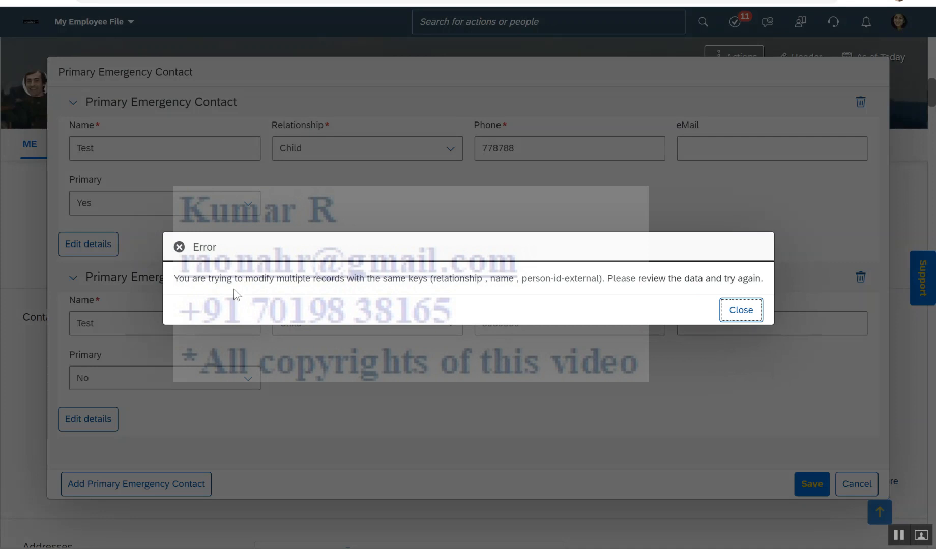
pyautogui.moveTo(449, 294)
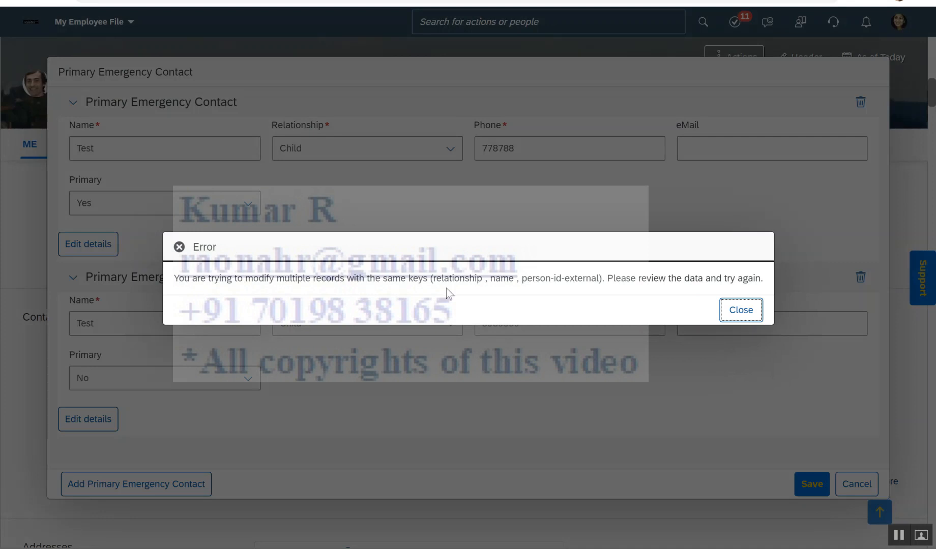
pyautogui.moveTo(608, 294)
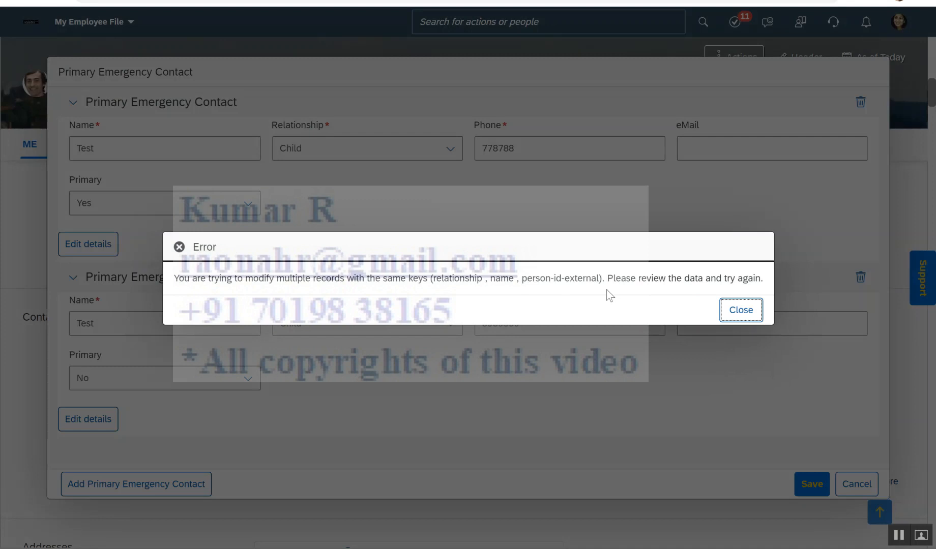
pyautogui.moveTo(434, 280)
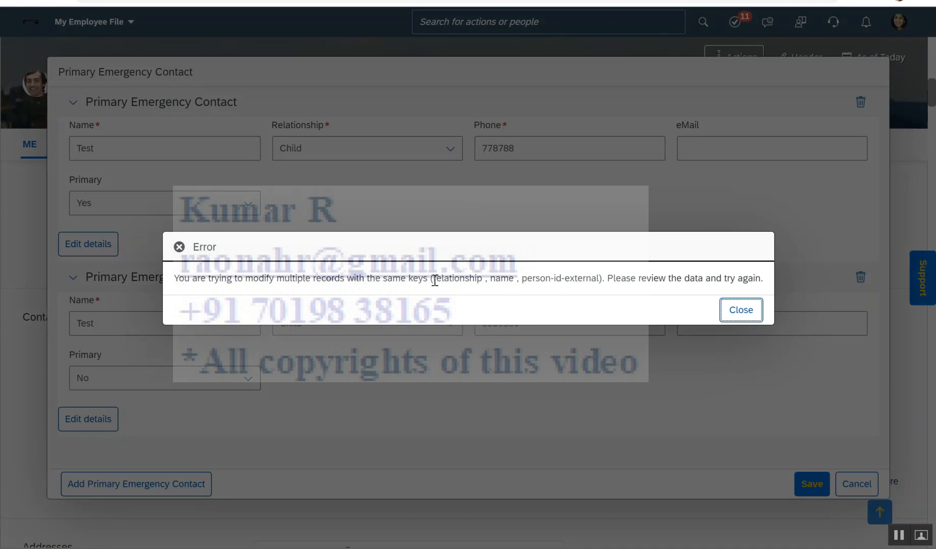
pyautogui.moveTo(608, 282)
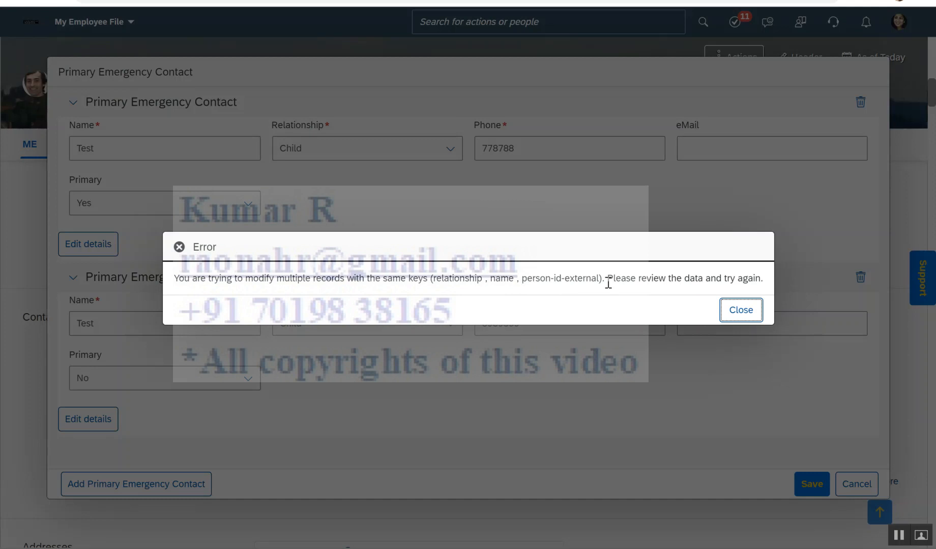
pyautogui.moveTo(480, 298)
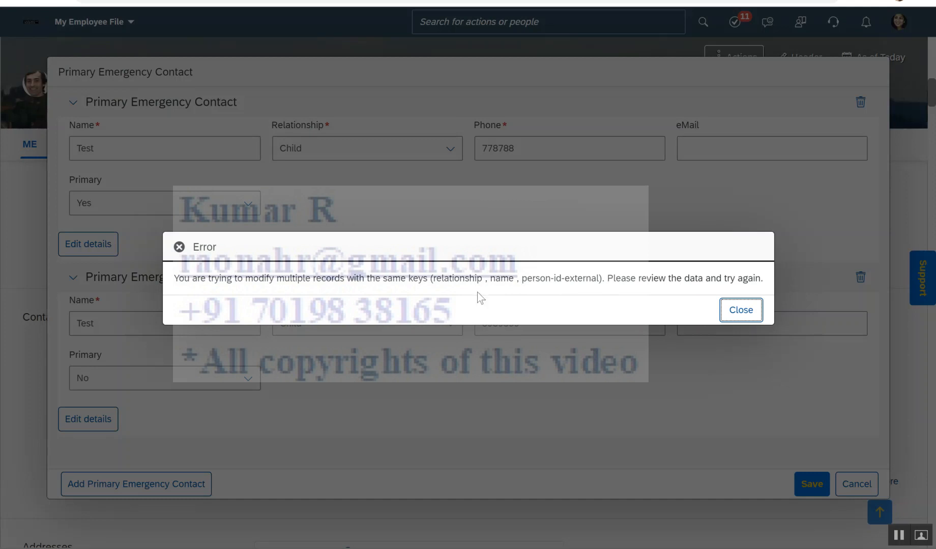
pyautogui.moveTo(679, 302)
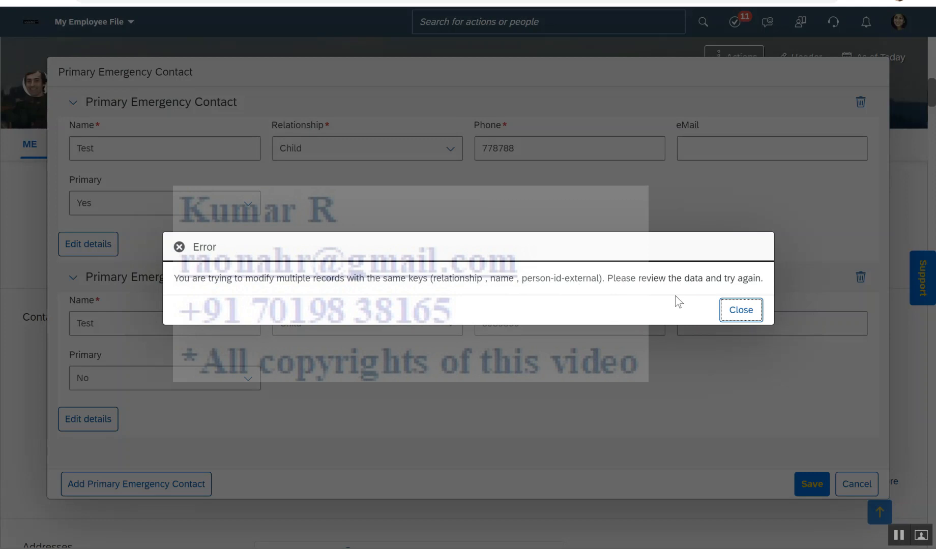
pyautogui.moveTo(495, 281)
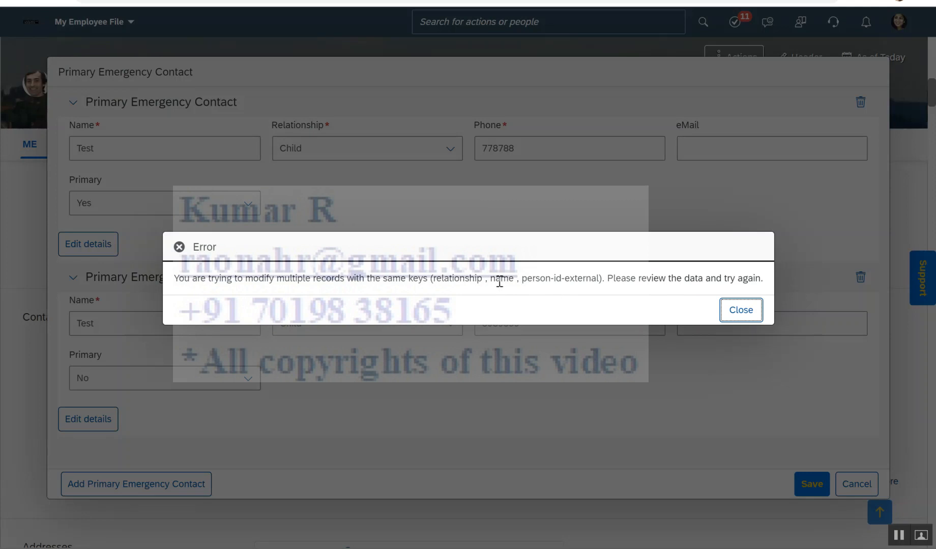
pyautogui.moveTo(740, 310)
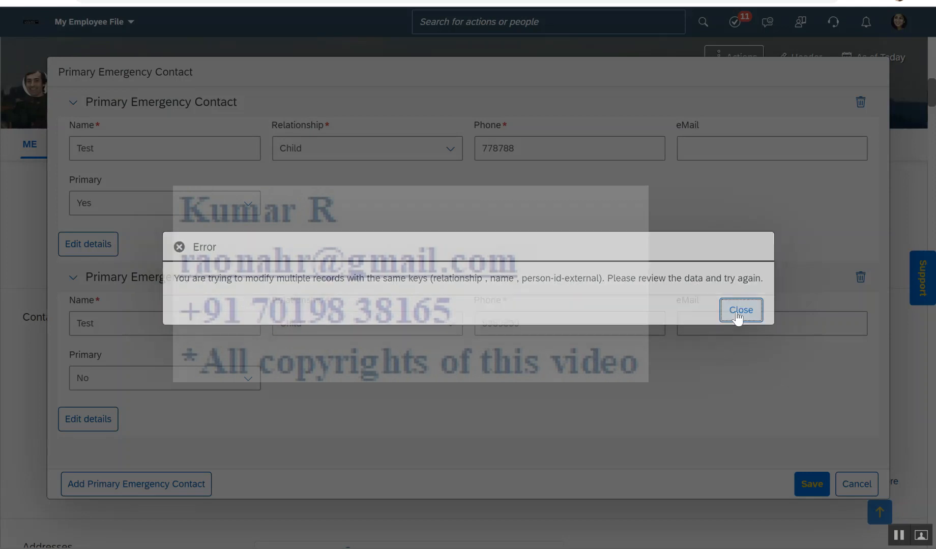
pyautogui.click(740, 310)
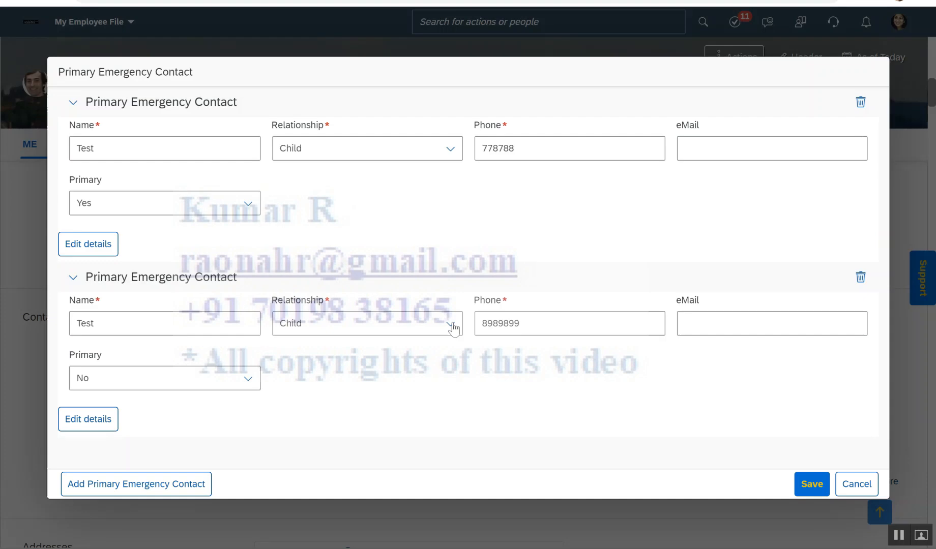
pyautogui.click(450, 324)
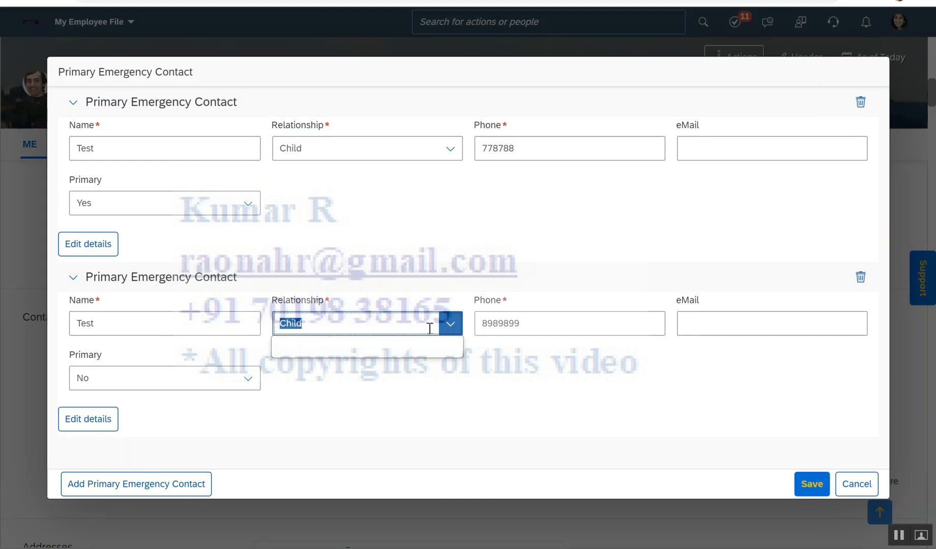
# Step: Set the second Test contact's relationship to Parent and save the emergency contacts
pyautogui.click(449, 323)
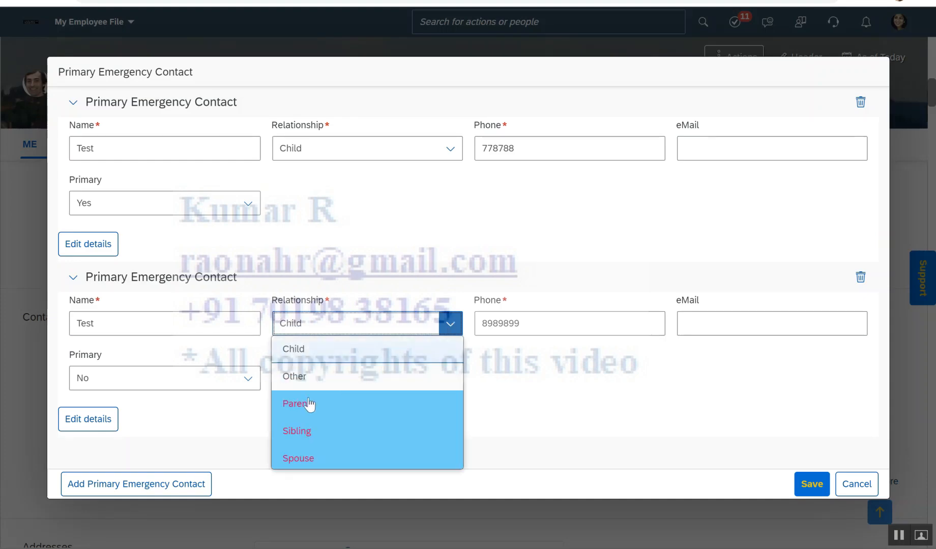
pyautogui.click(297, 404)
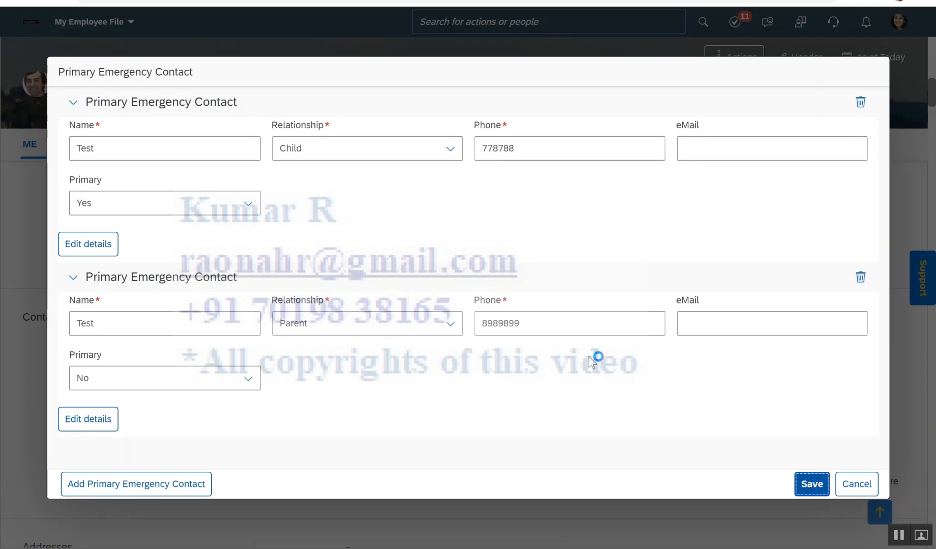
pyautogui.click(811, 483)
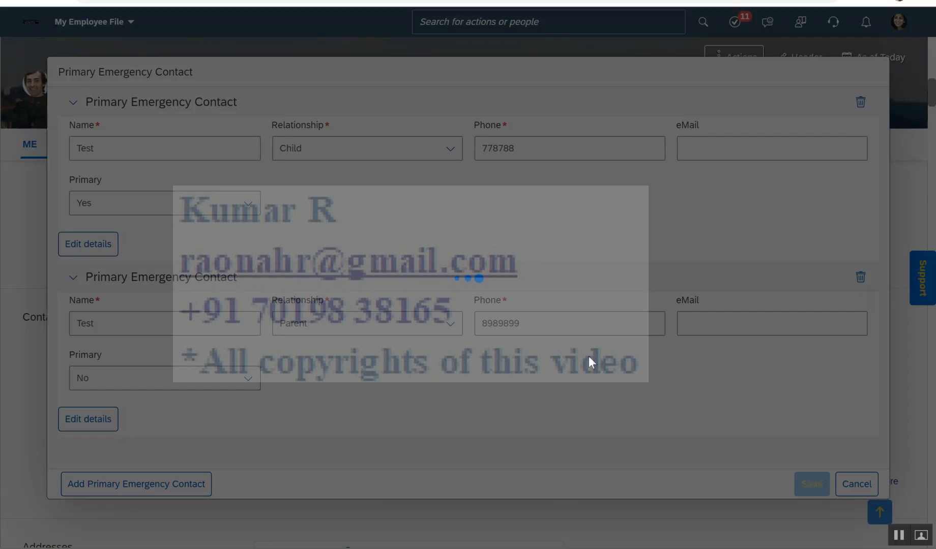
pyautogui.click(810, 483)
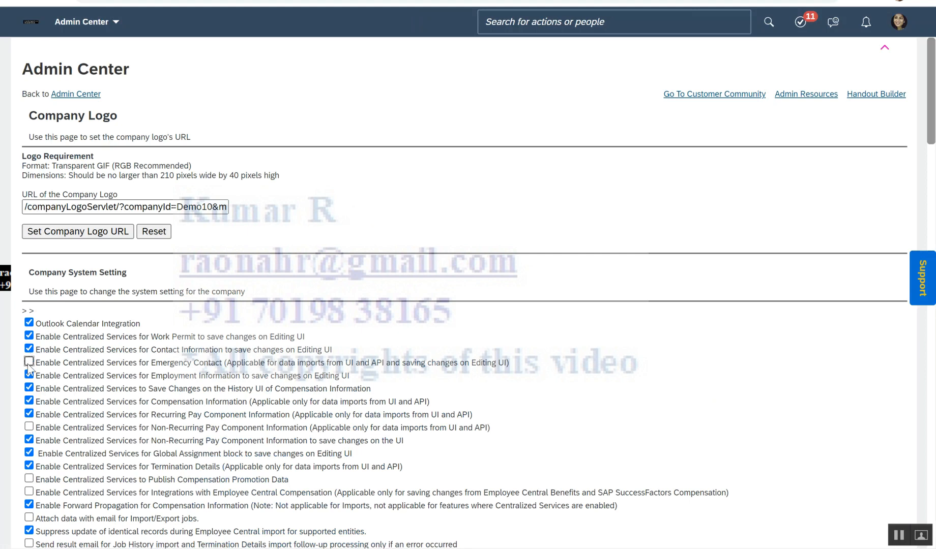
pyautogui.moveTo(78, 231)
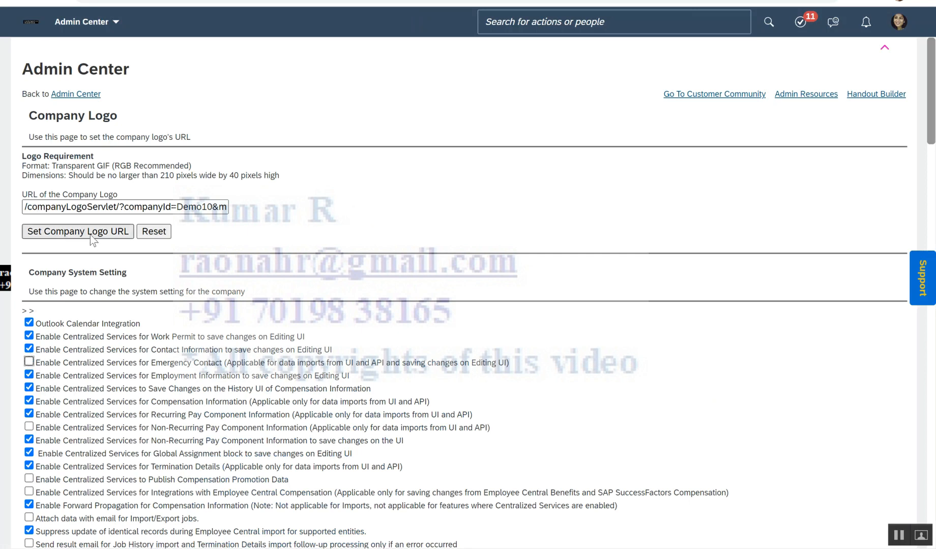
# Step: Save Company System Setting with Emergency Contact centralized services left unchecked
pyautogui.scroll(-3)
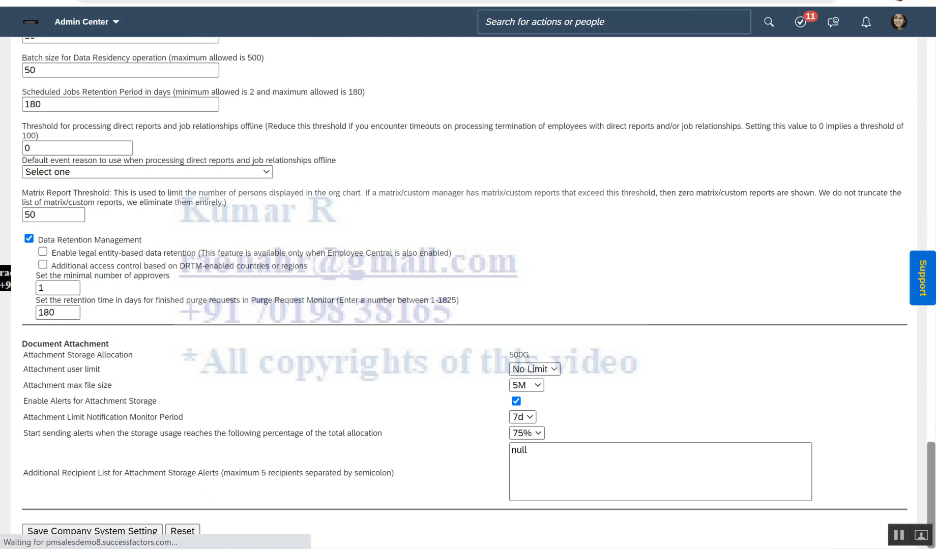
pyautogui.click(91, 531)
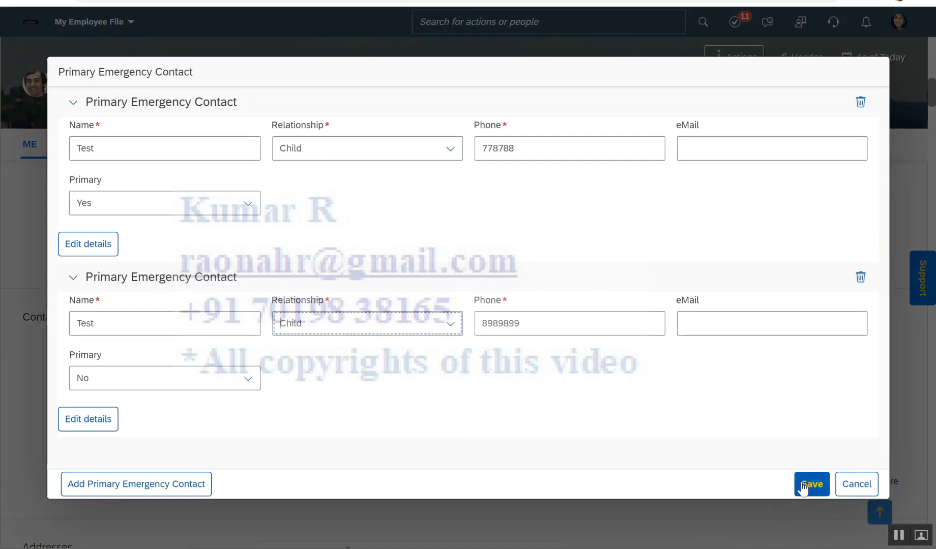
# Step: Save the Primary Emergency Contact dialog with both Test contacts set to Child
pyautogui.click(811, 483)
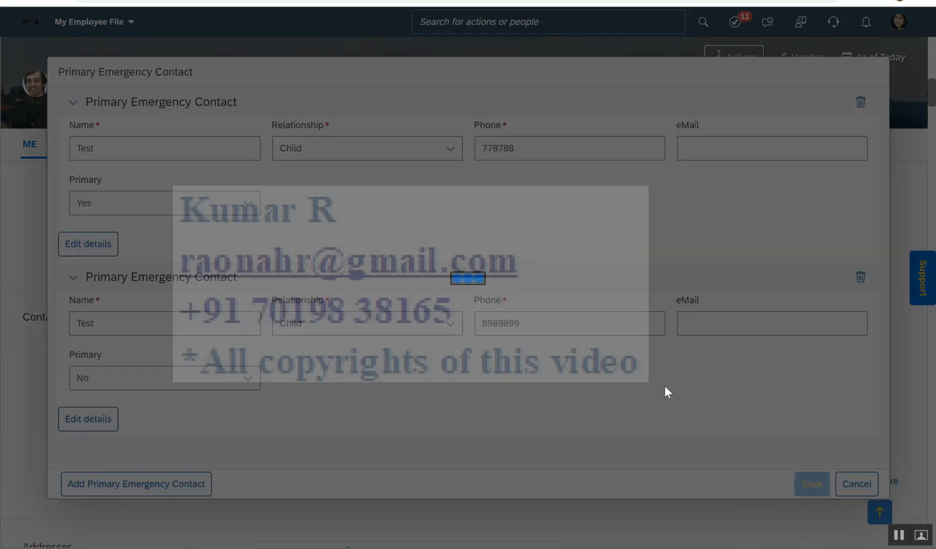
pyautogui.click(811, 484)
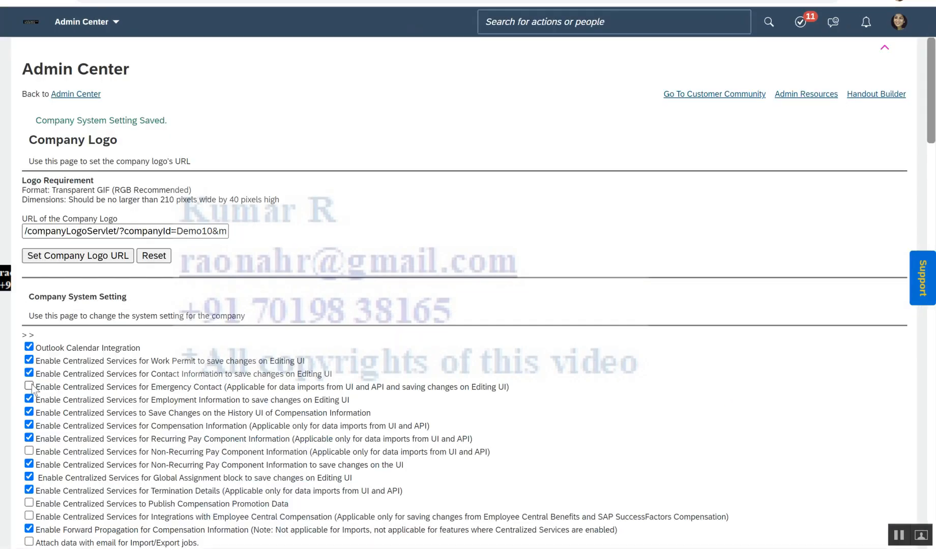
# Step: Check 'Enable Centralized Services for Emergency Contact' and move down to the save button
pyautogui.click(29, 387)
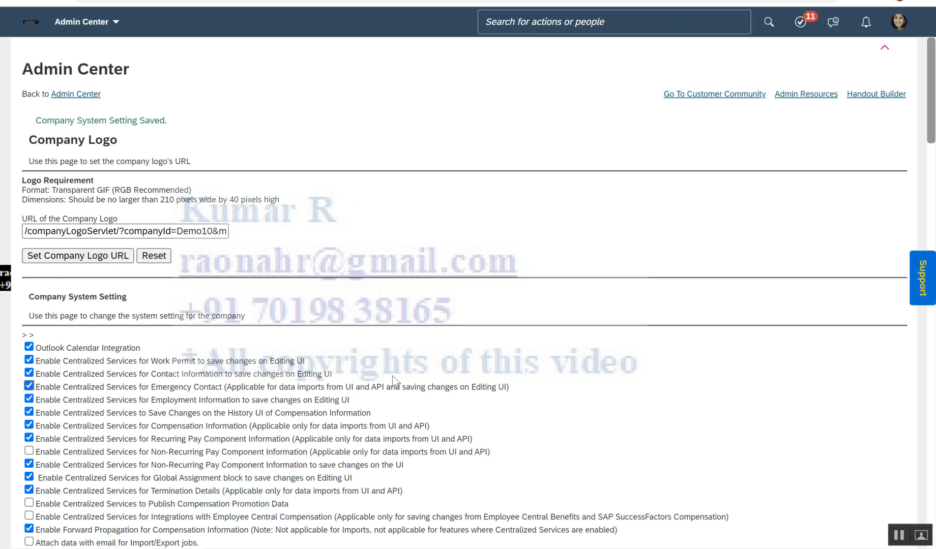
pyautogui.scroll(-3)
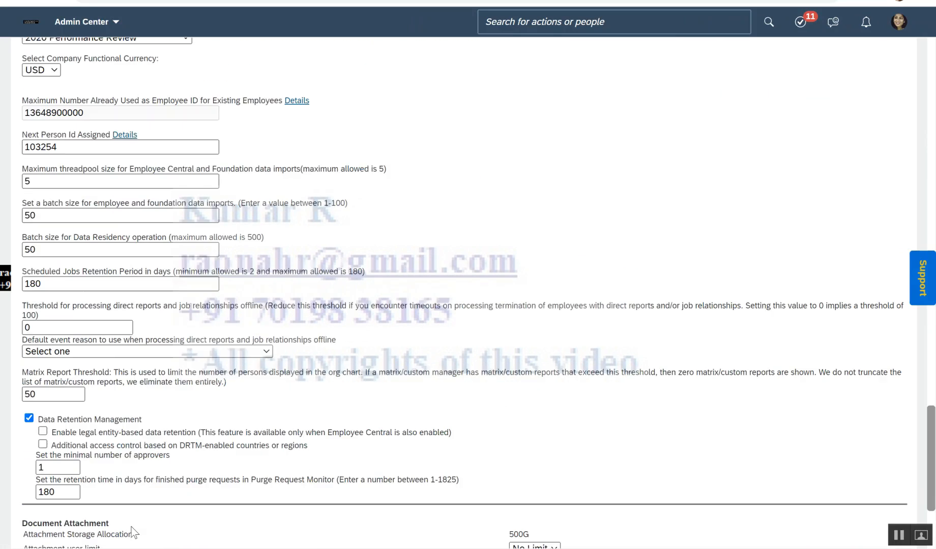
pyautogui.scroll(-3)
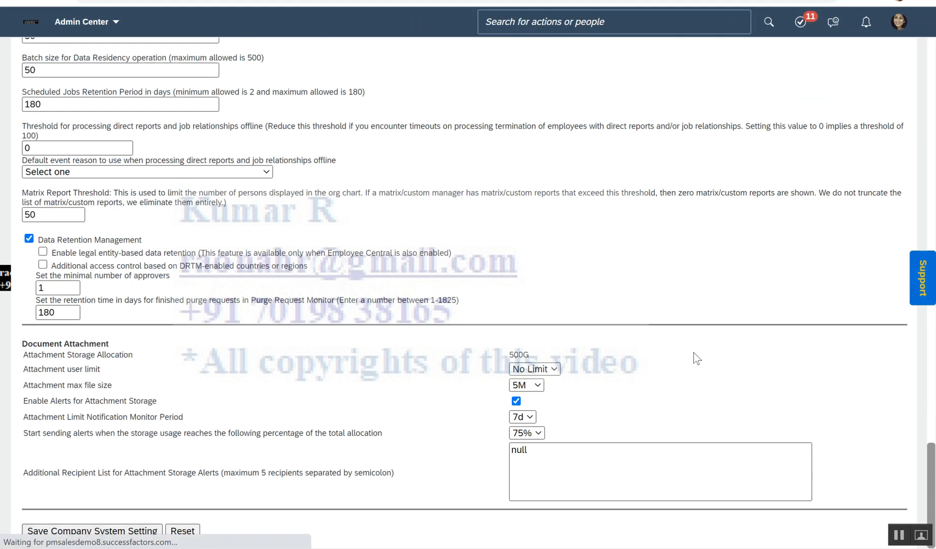
pyautogui.moveTo(342, 29)
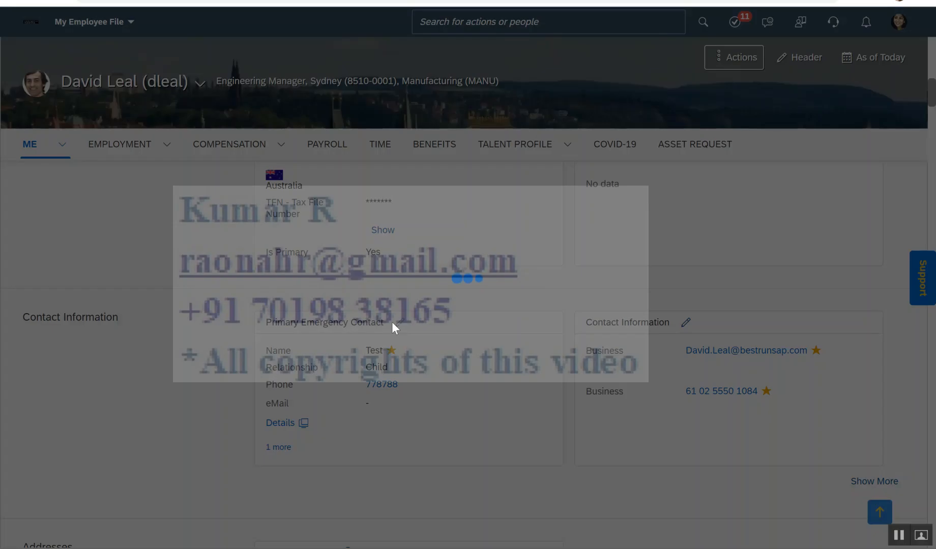
# Step: Save the two duplicate Child contacts, get the same-keys error again, and close it
pyautogui.click(280, 424)
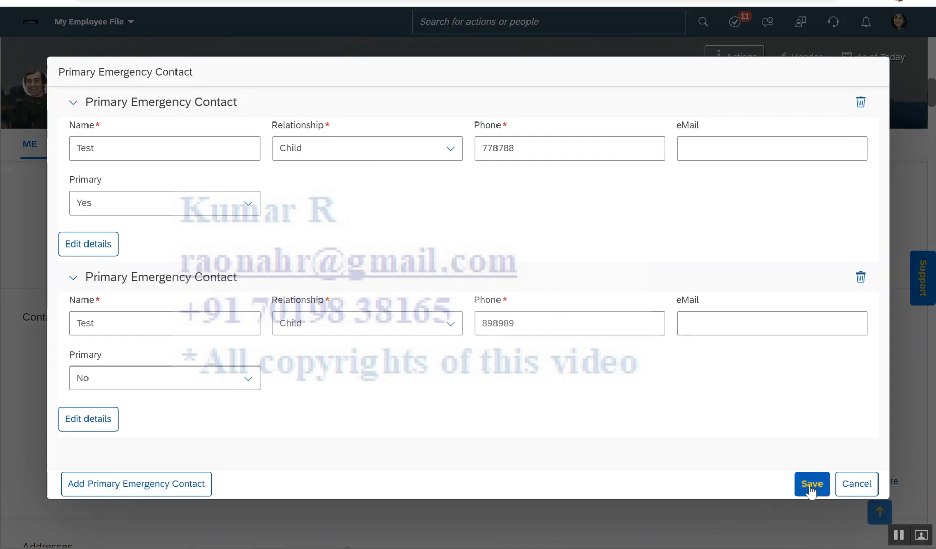
pyautogui.click(810, 485)
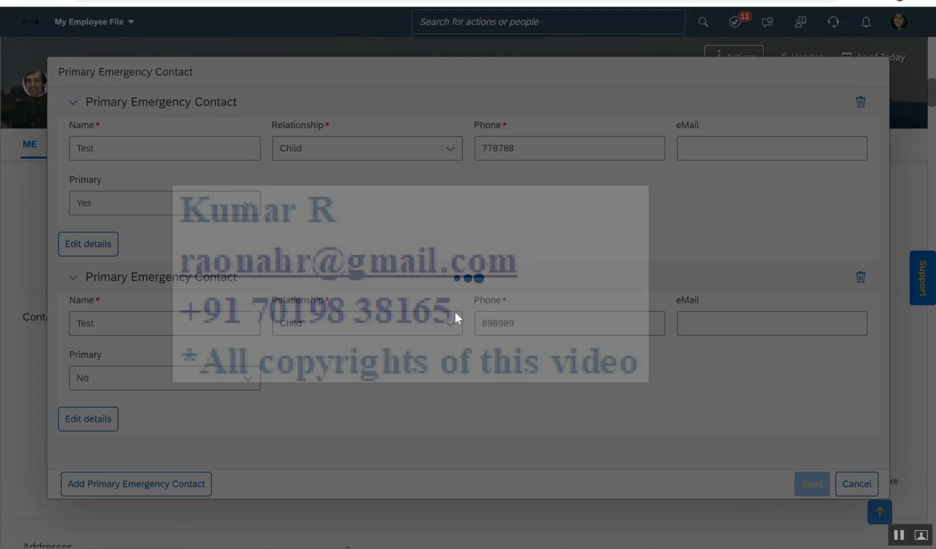
pyautogui.click(811, 484)
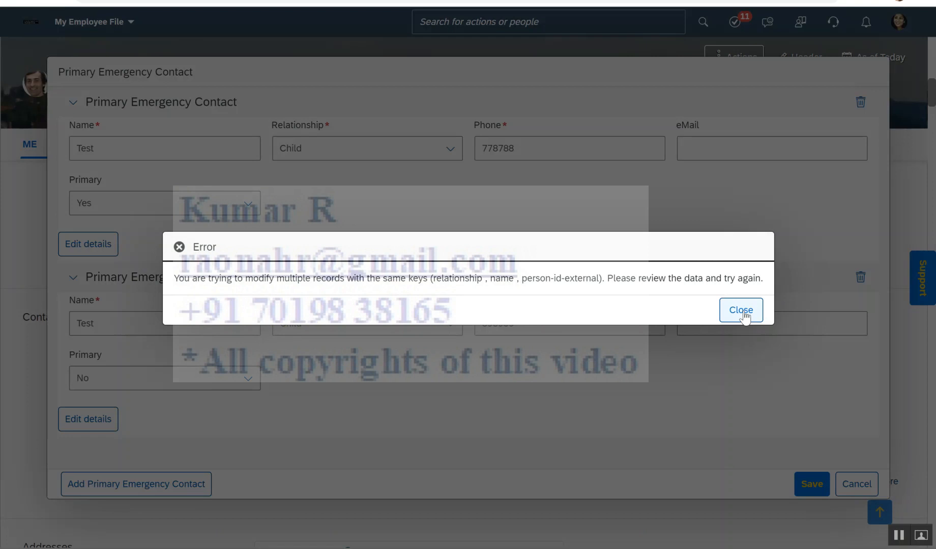
pyautogui.click(740, 310)
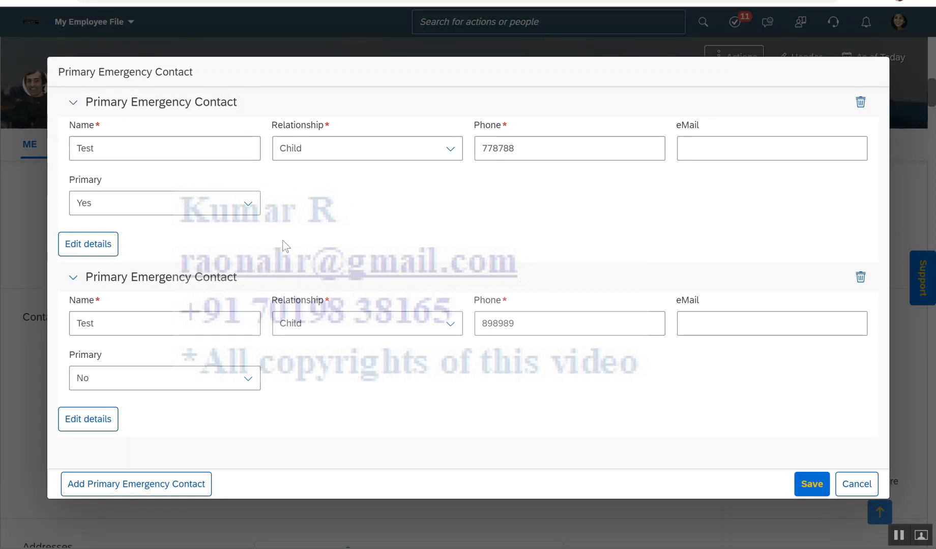
pyautogui.moveTo(761, 312)
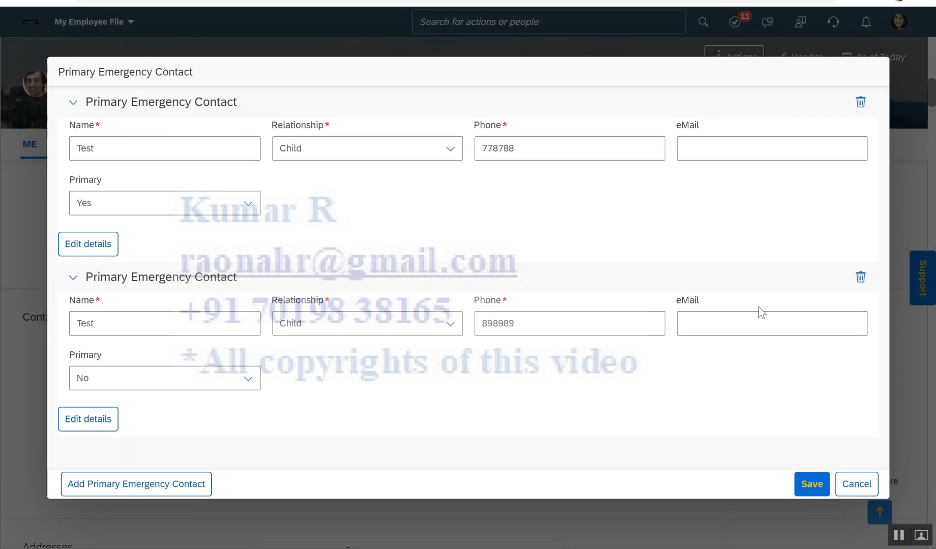
pyautogui.click(164, 324)
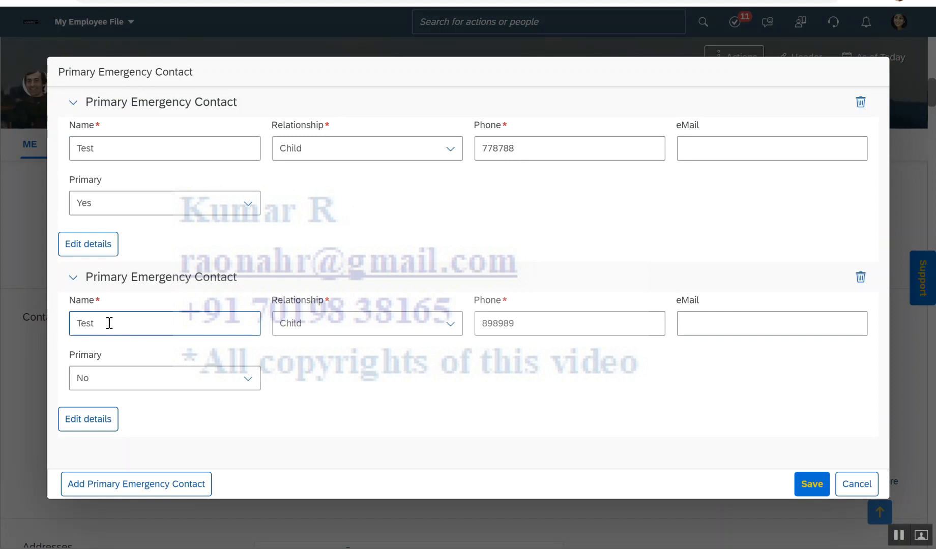
pyautogui.moveTo(658, 355)
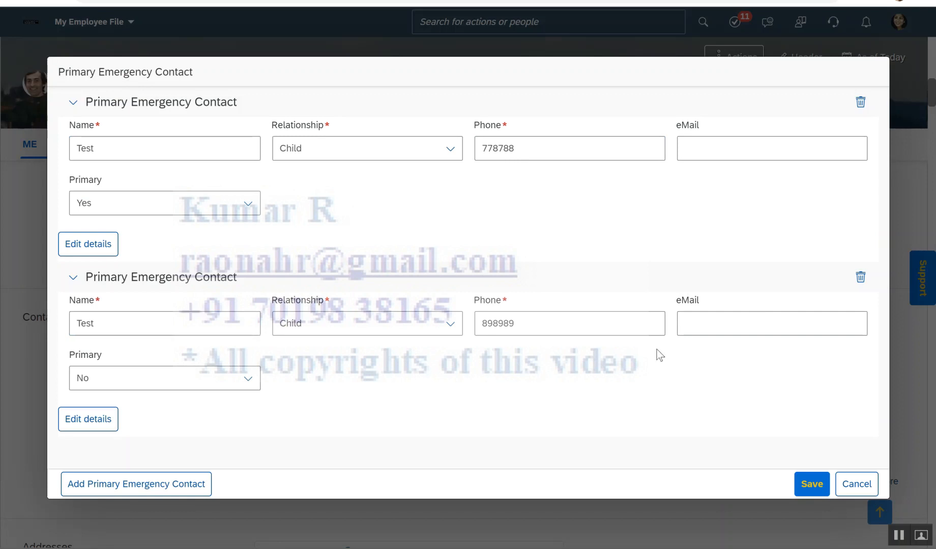
pyautogui.moveTo(317, 183)
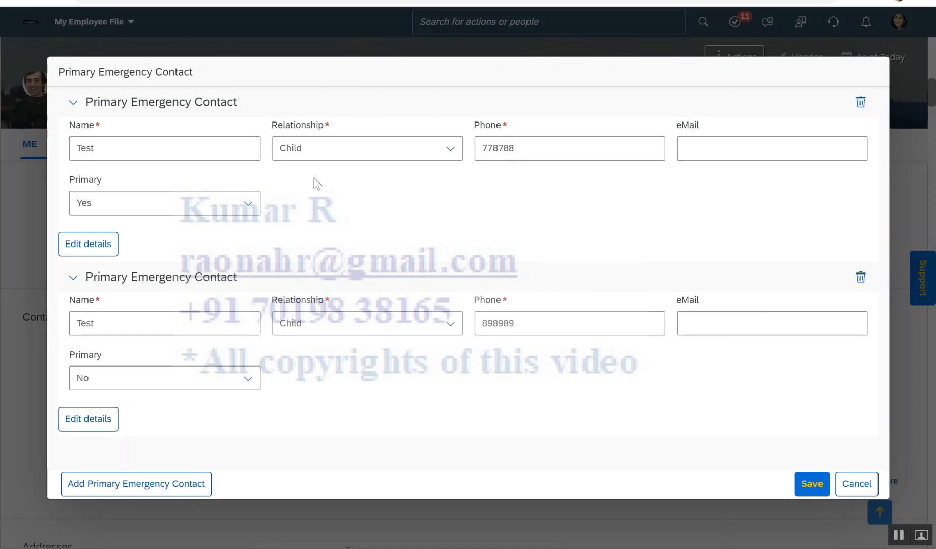
pyautogui.moveTo(423, 202)
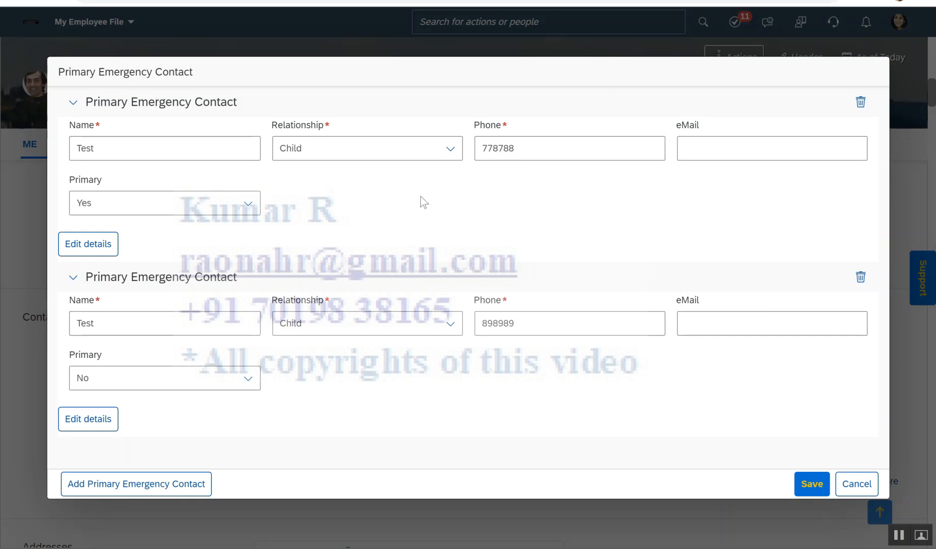
pyautogui.moveTo(409, 180)
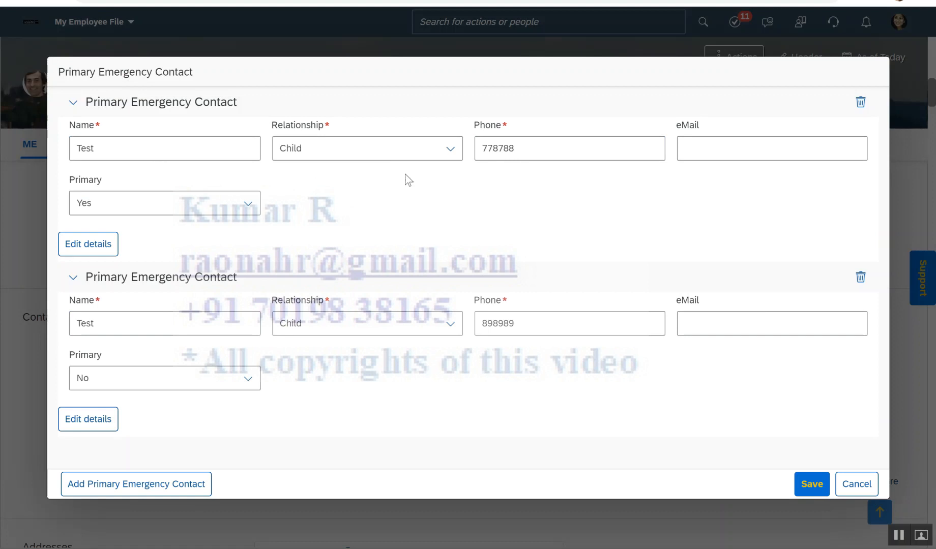
pyautogui.moveTo(459, 211)
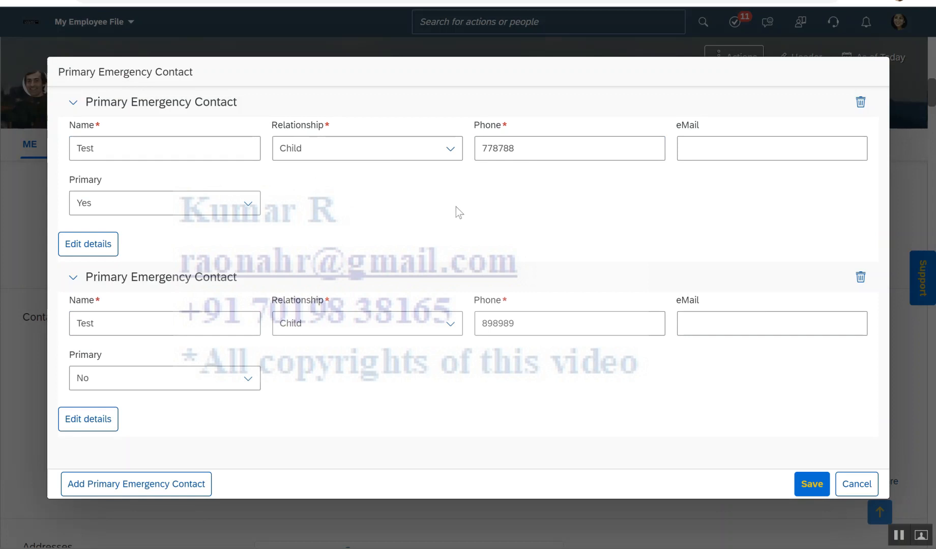
pyautogui.moveTo(481, 212)
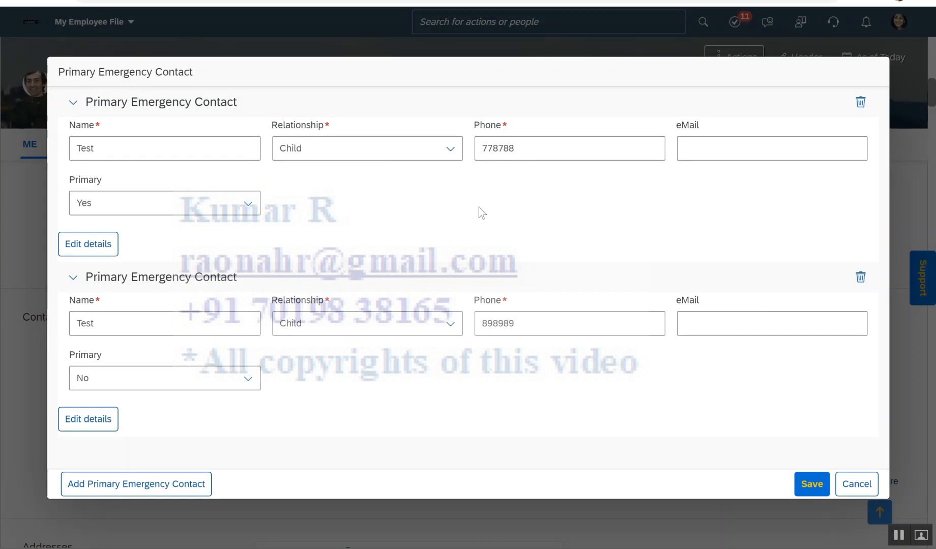
pyautogui.moveTo(393, 215)
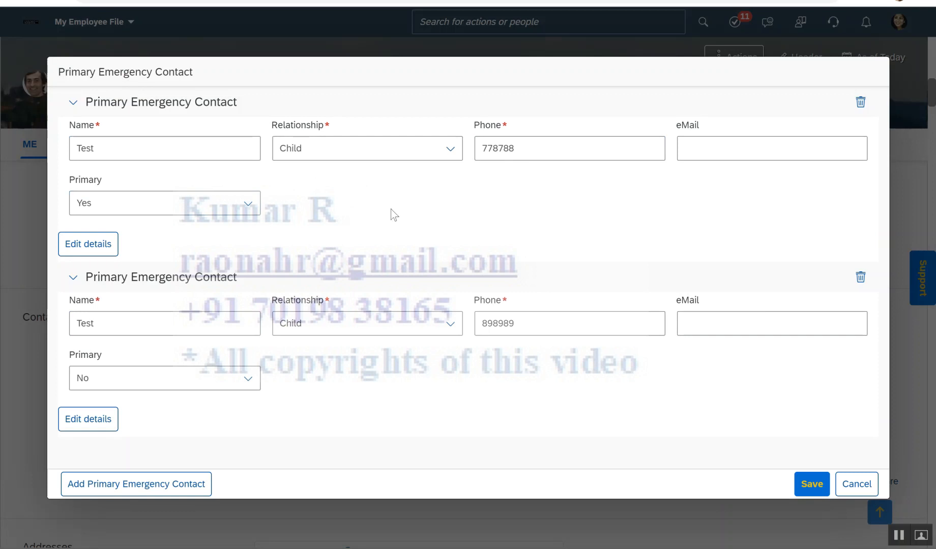
pyautogui.moveTo(431, 220)
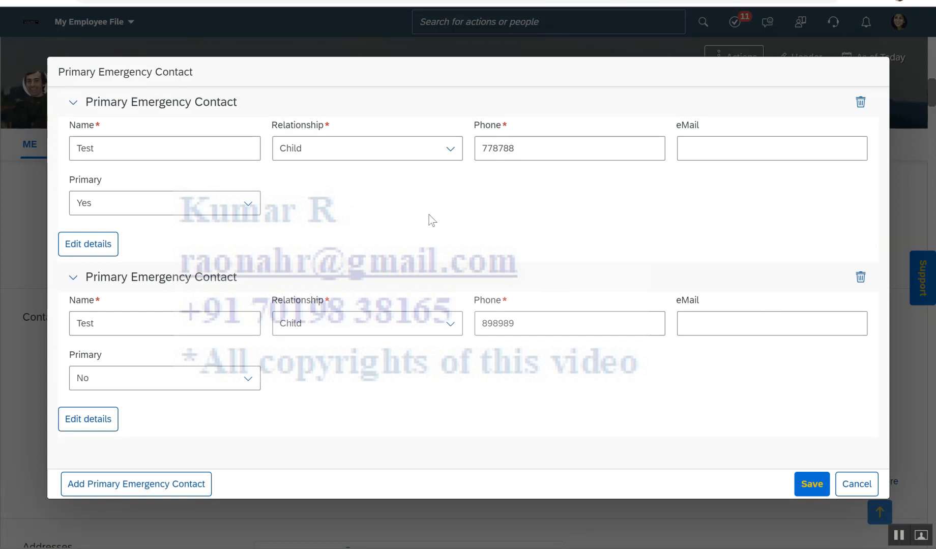
pyautogui.moveTo(493, 211)
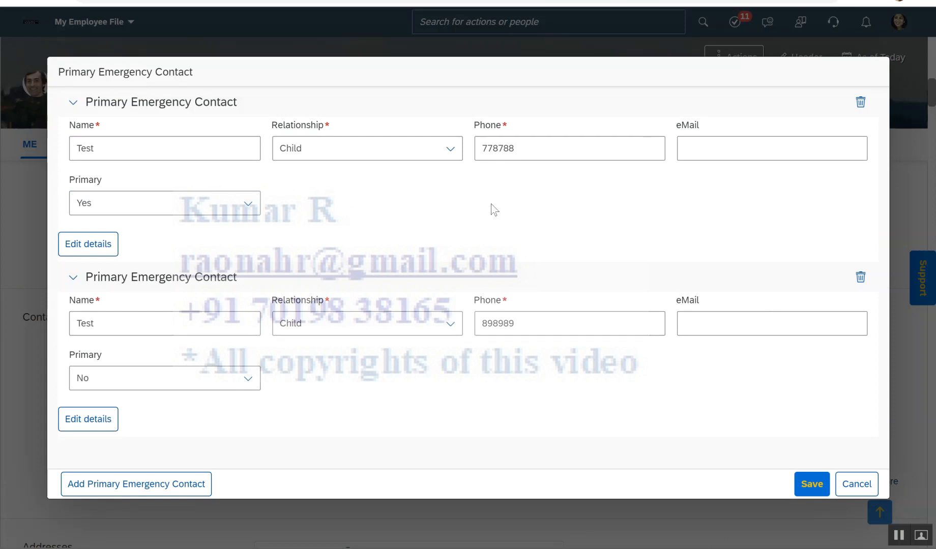